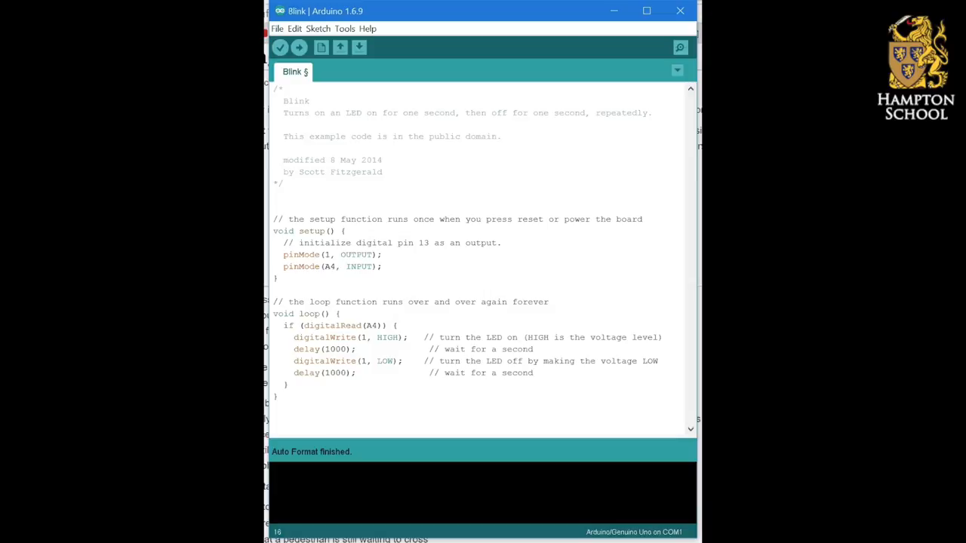
left_click(382, 266)
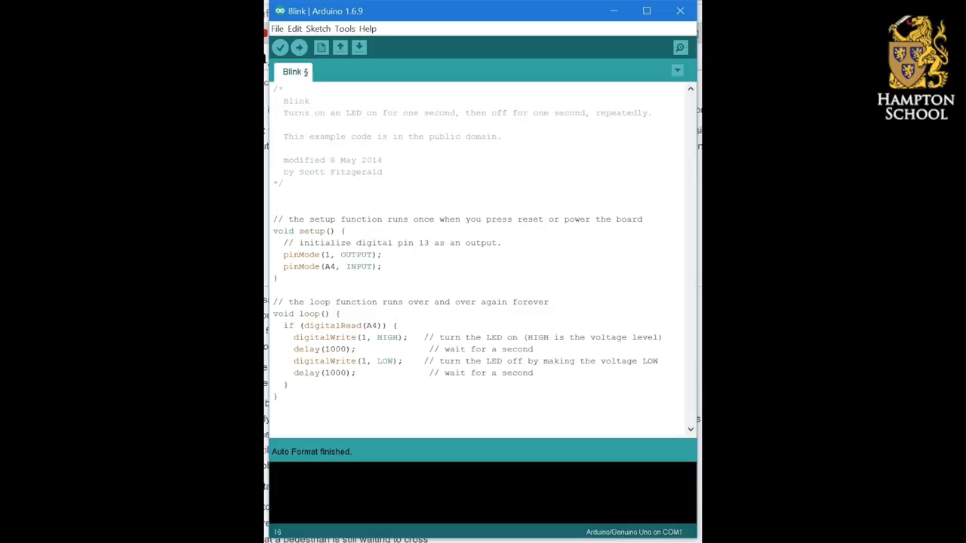
left_click(383, 266)
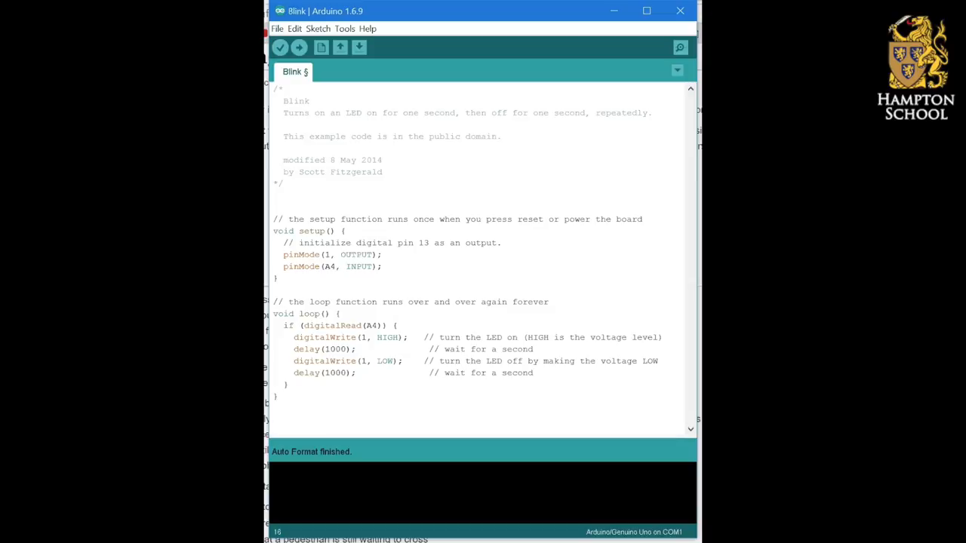
left_click(383, 266)
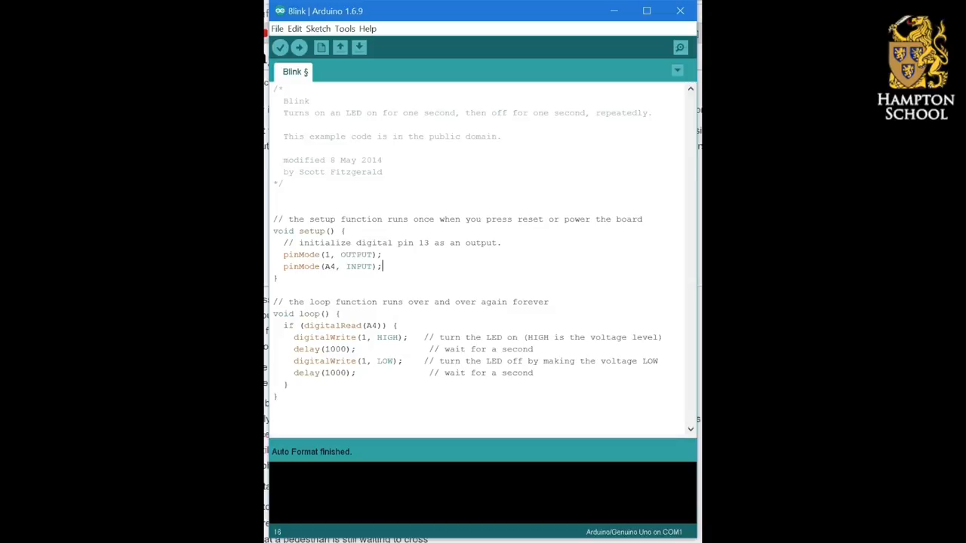